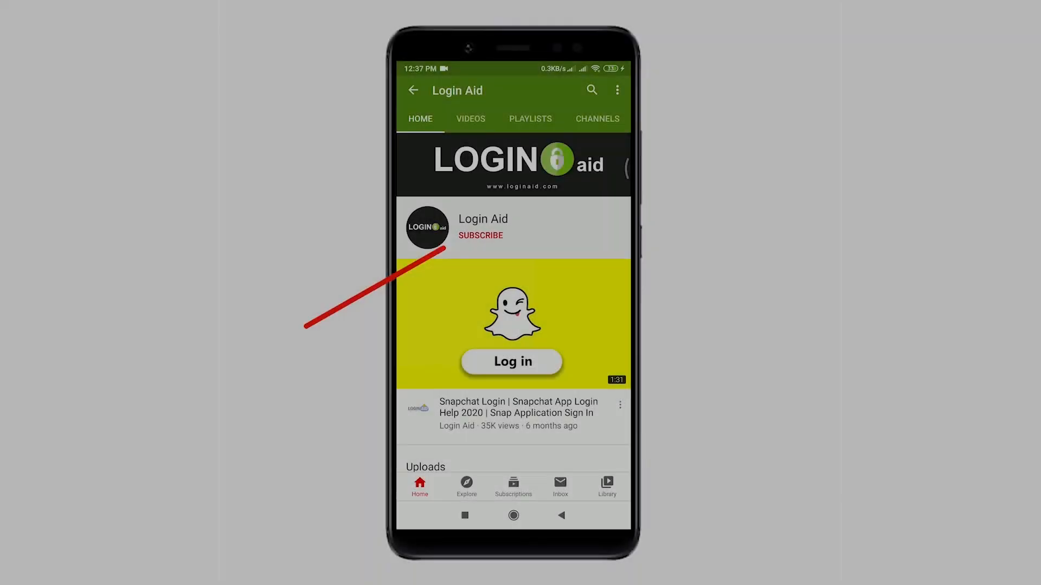
Step: Launch Google Chrome from its desktop shortcut to a blank new tab
left_click(480, 234)
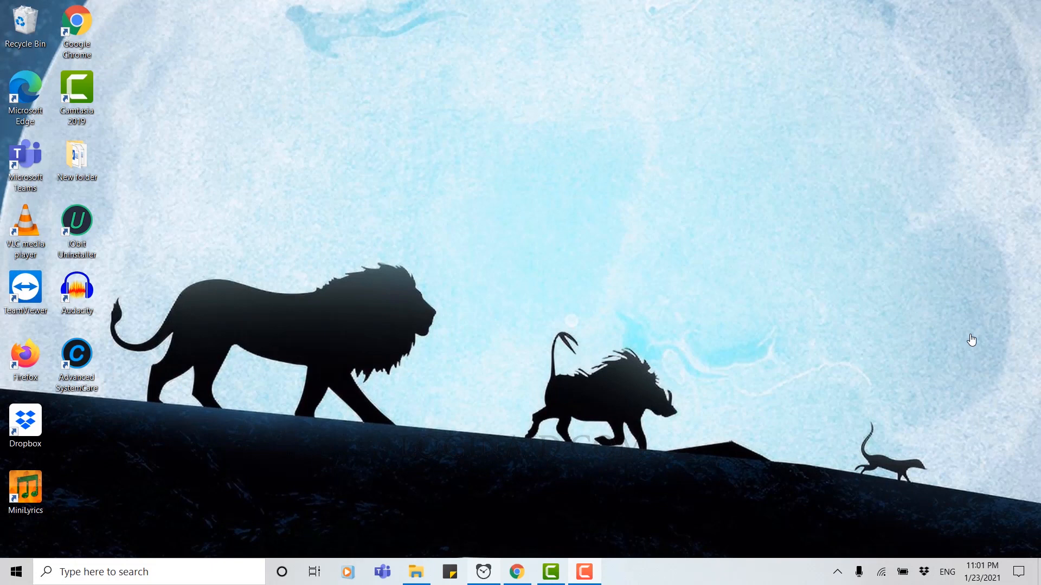
mouse_move(971, 337)
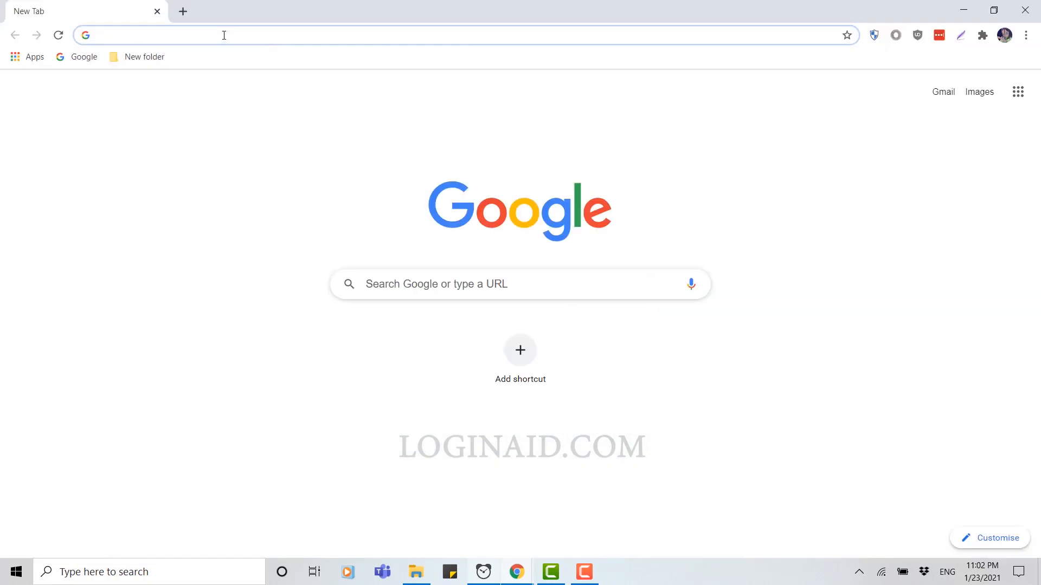
Step: Load yahoo.com by typing 'yaho.' and choosing the yahoo.com suggestion
type("yaho.")
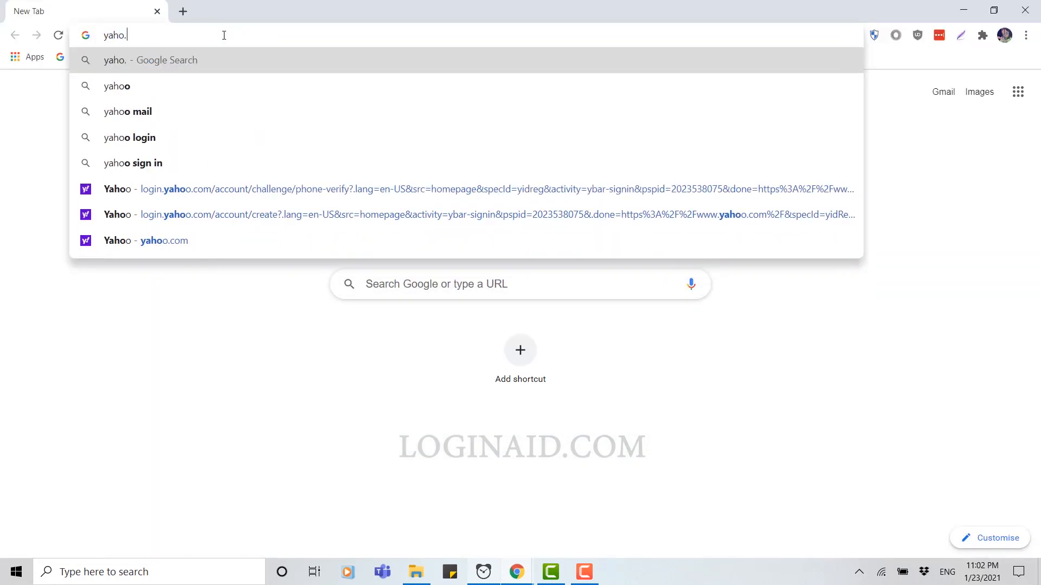
left_click(163, 240)
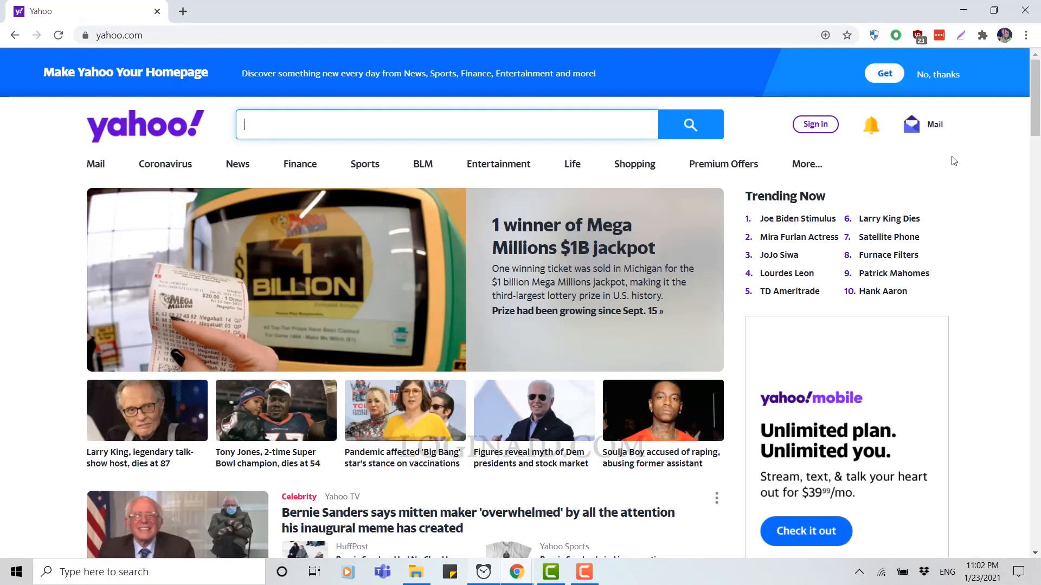
mouse_move(815, 124)
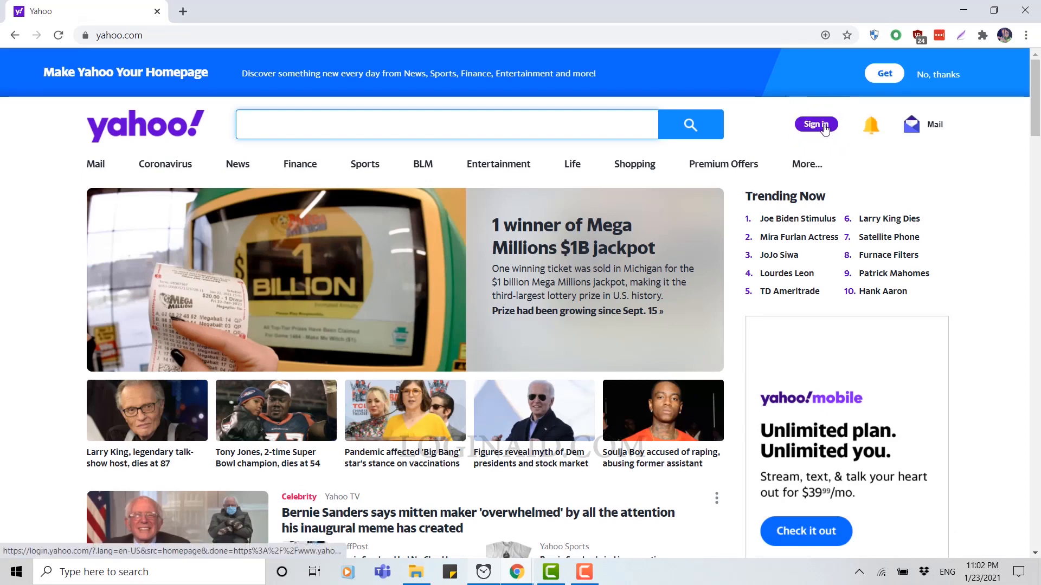
left_click(816, 125)
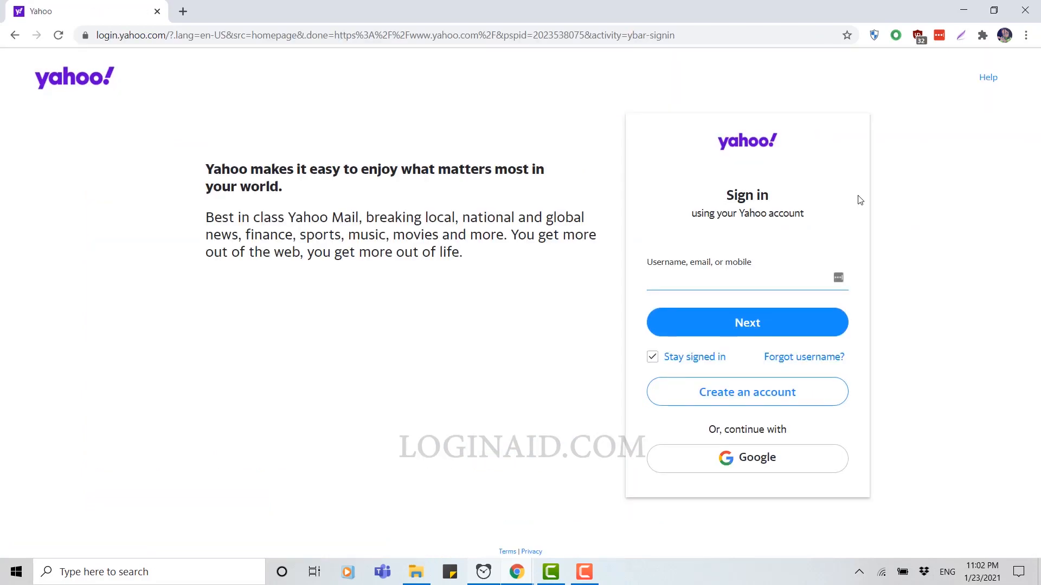
left_click(746, 278)
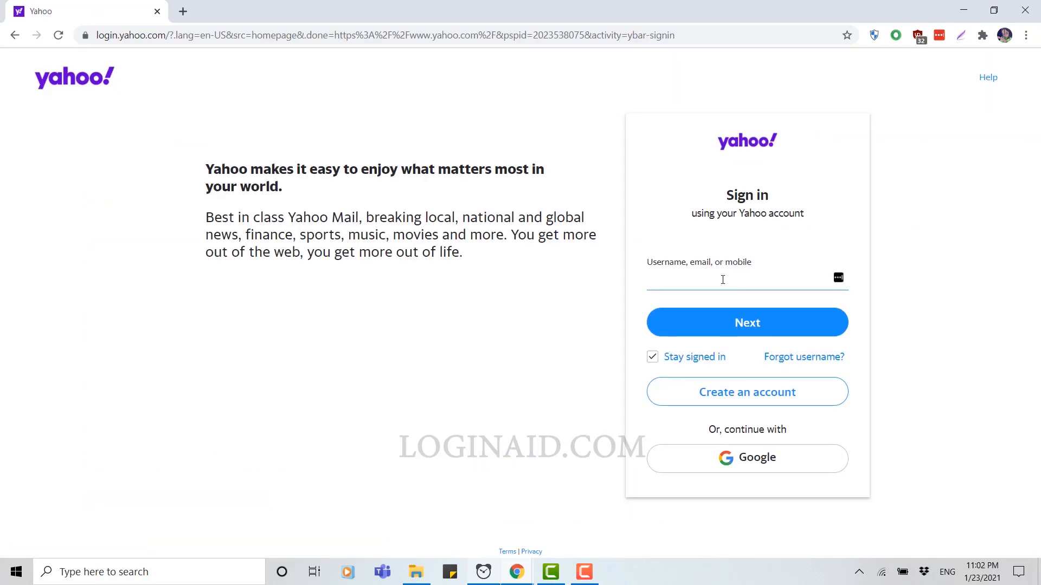
mouse_move(652, 272)
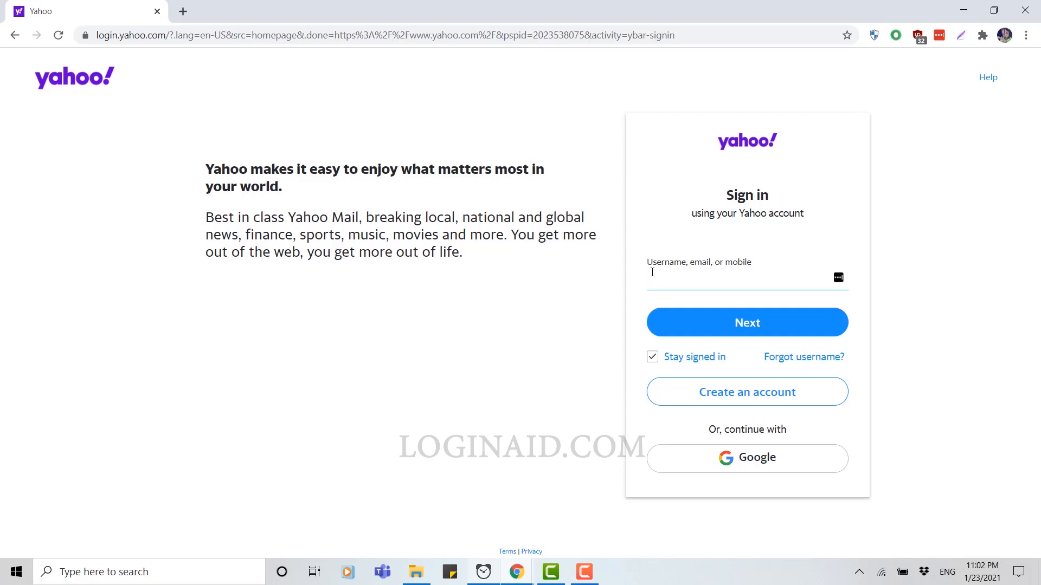
mouse_move(661, 276)
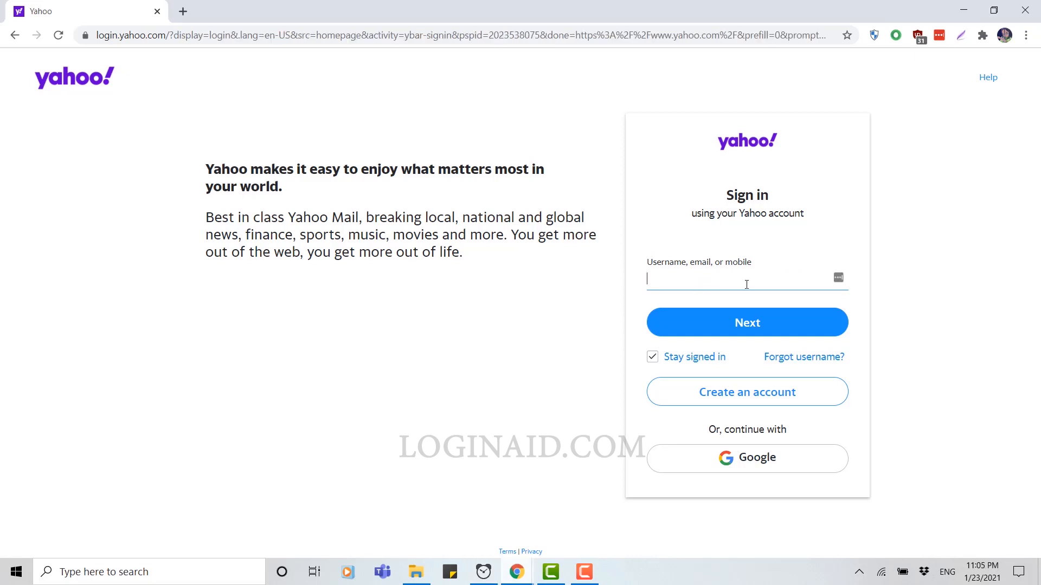
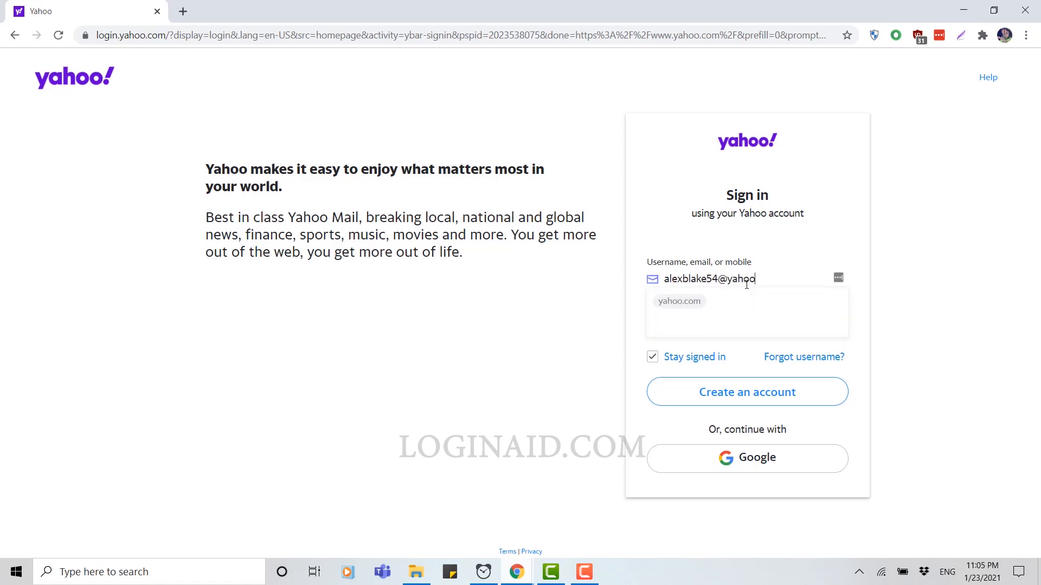
left_click(678, 301)
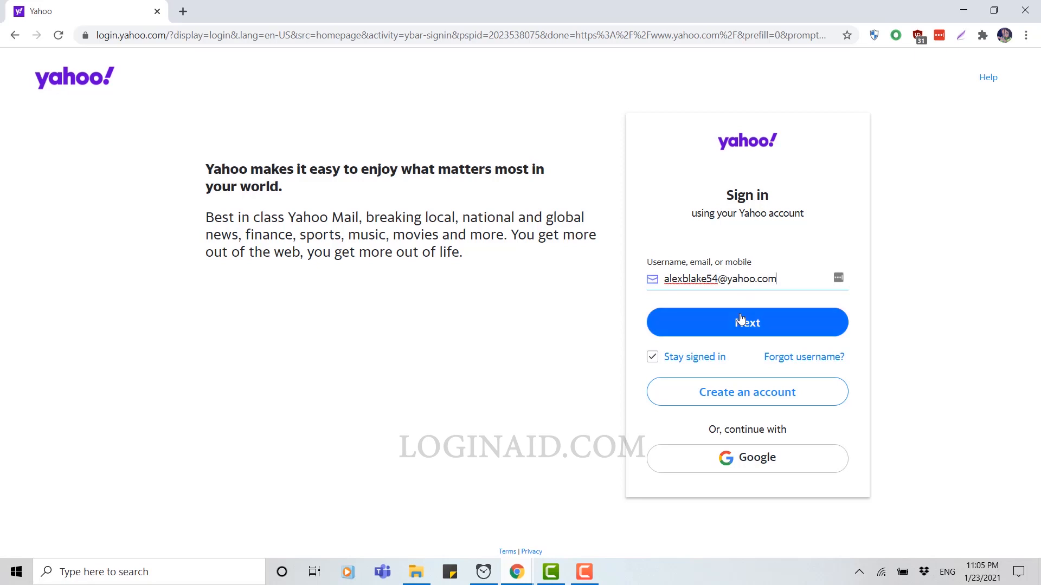
Step: Submit the email, enter the account password, and submit it to sign in
left_click(746, 322)
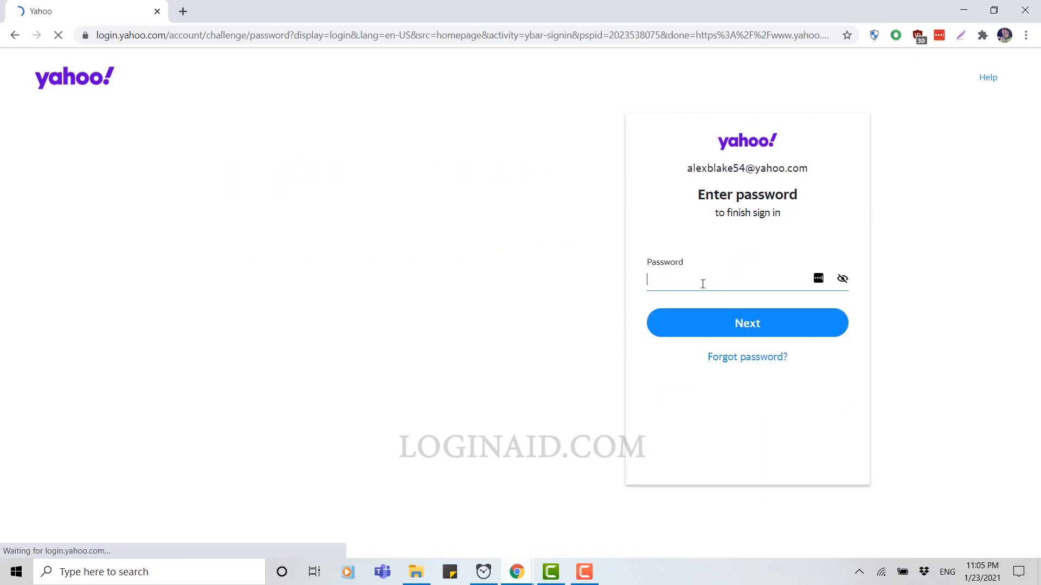
type("•")
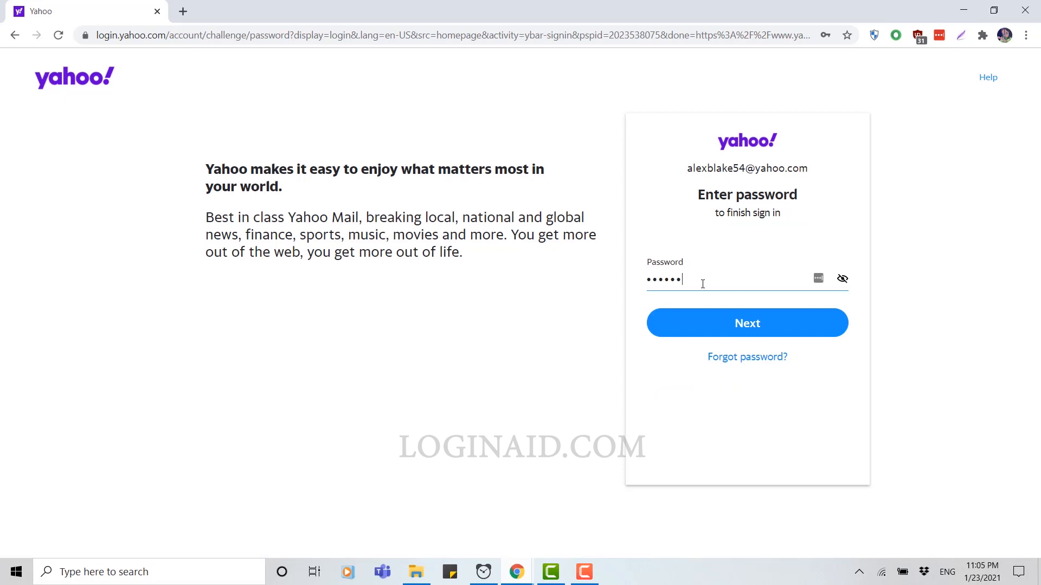
type("•")
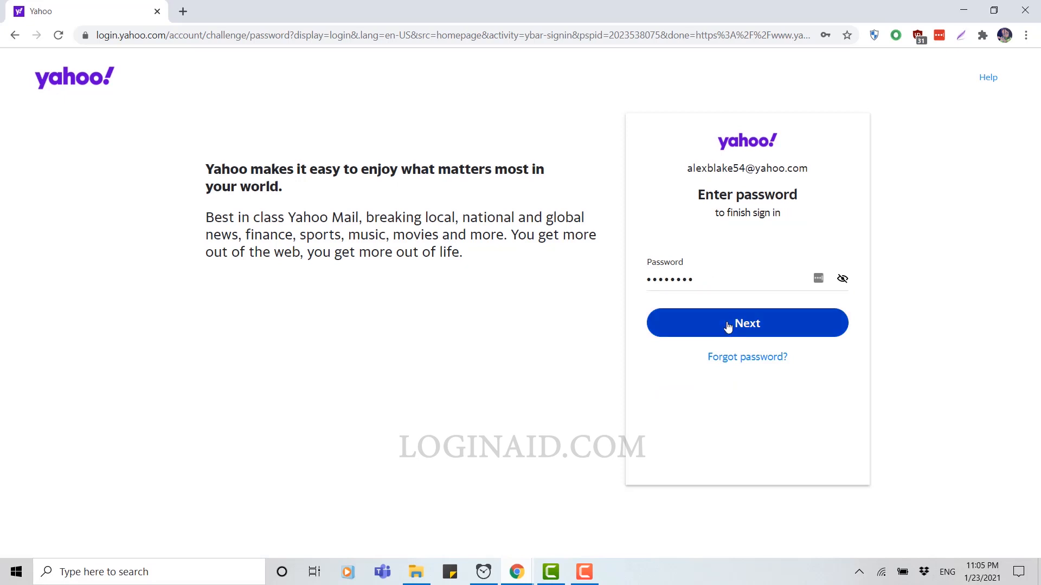
left_click(745, 323)
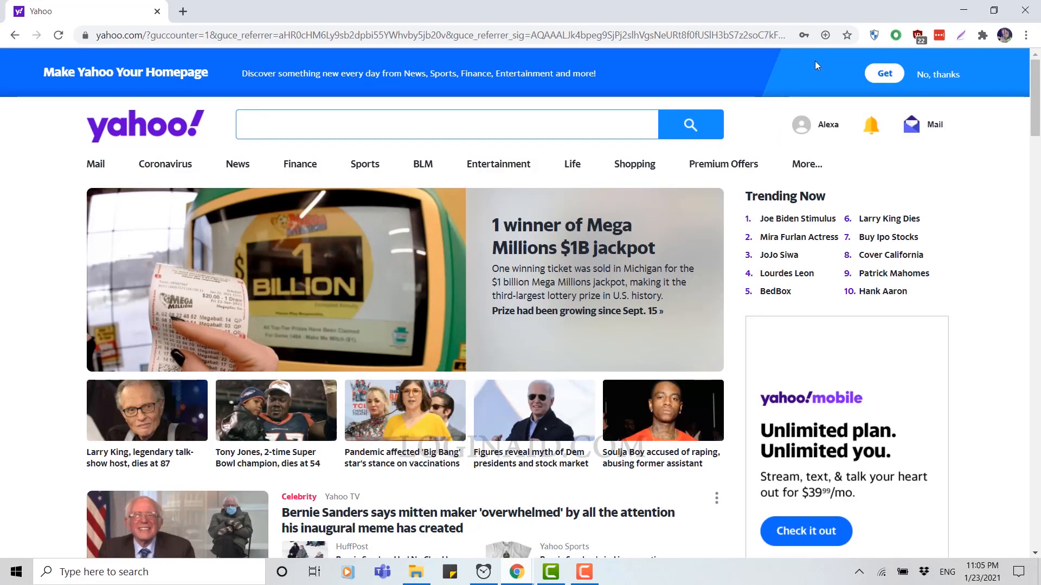
Step: Check the profile account menu, close it, and go to Mail
left_click(801, 124)
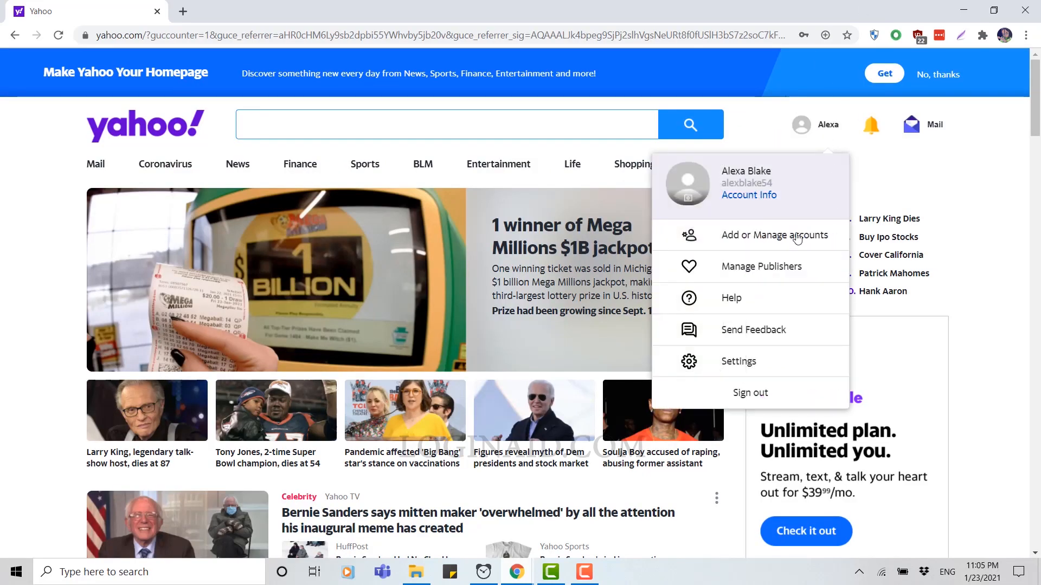
mouse_move(749, 195)
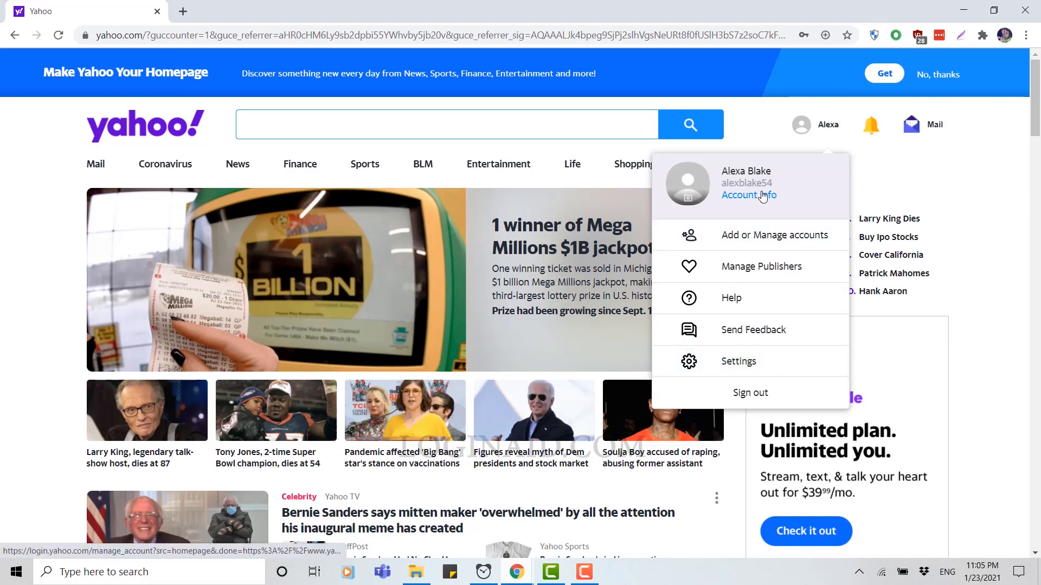
left_click(910, 124)
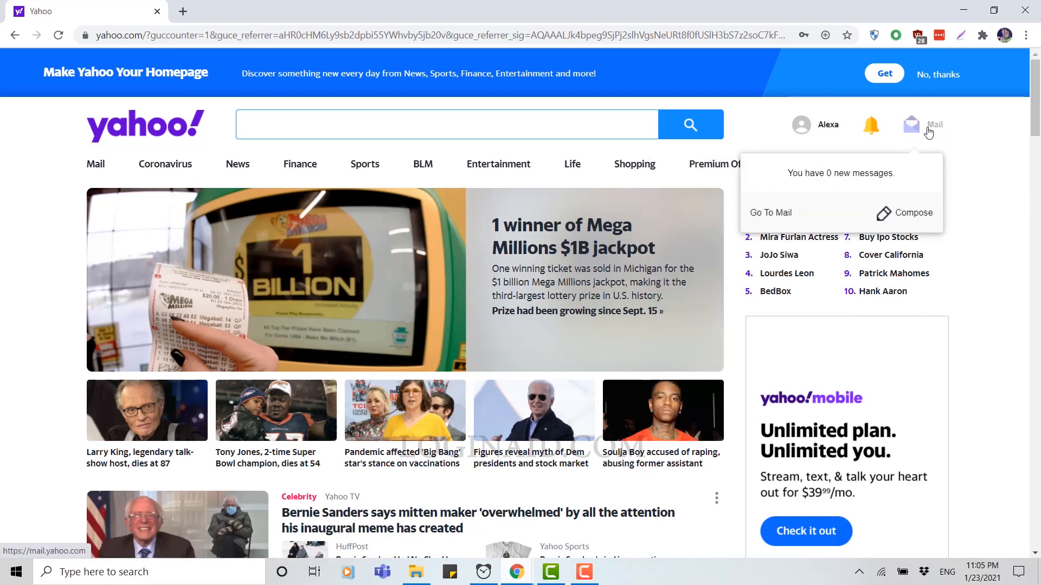
left_click(769, 213)
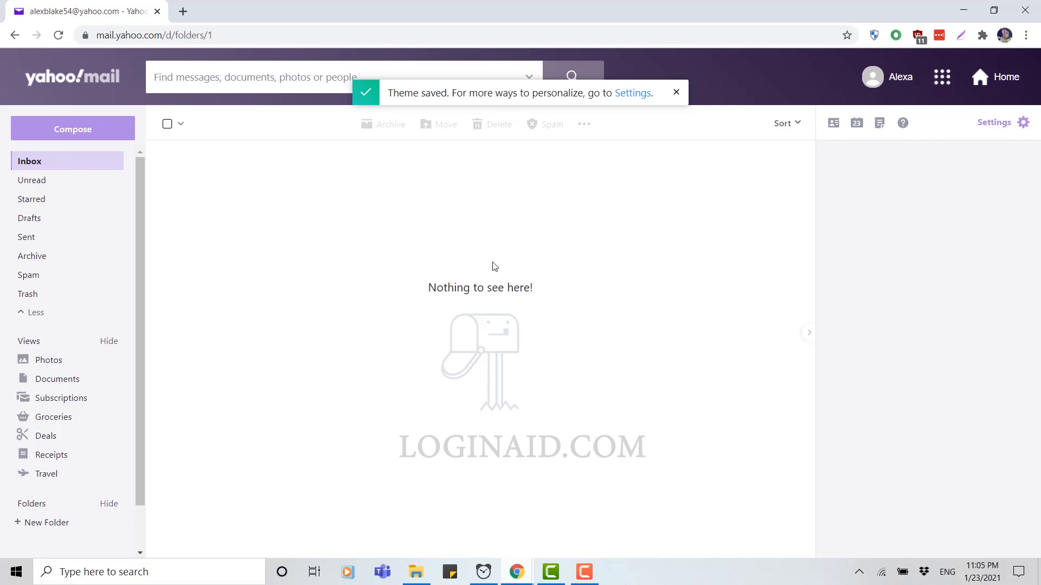
mouse_move(517, 269)
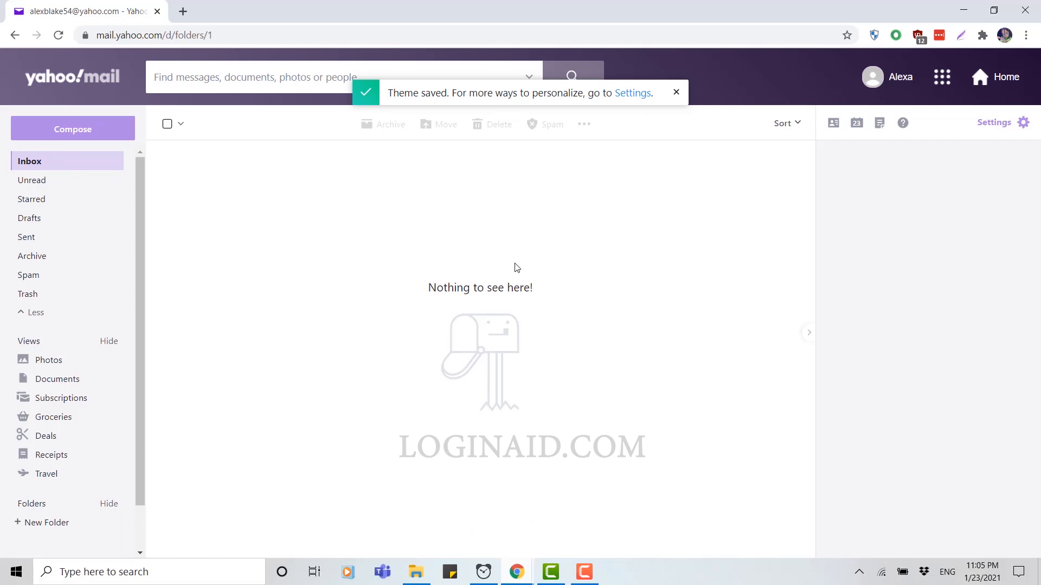
Step: Close the 'Theme saved' notification at the top of the inbox
left_click(676, 91)
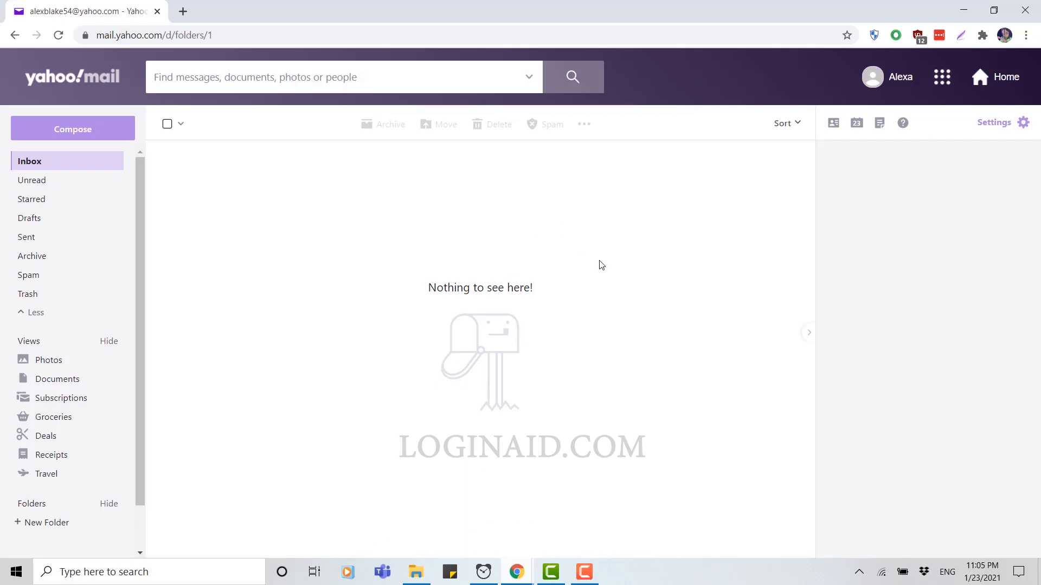
mouse_move(564, 261)
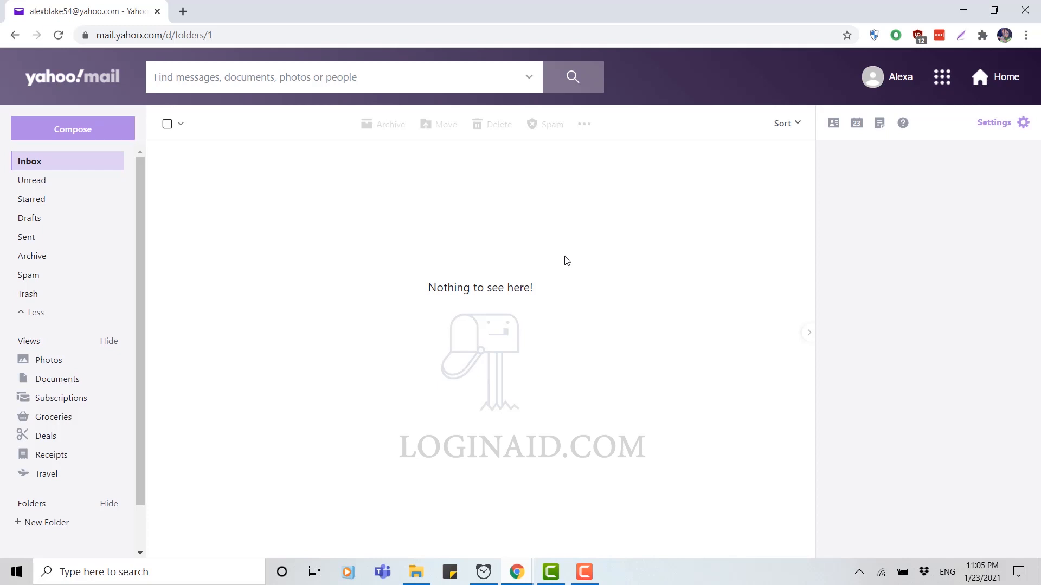
mouse_move(722, 294)
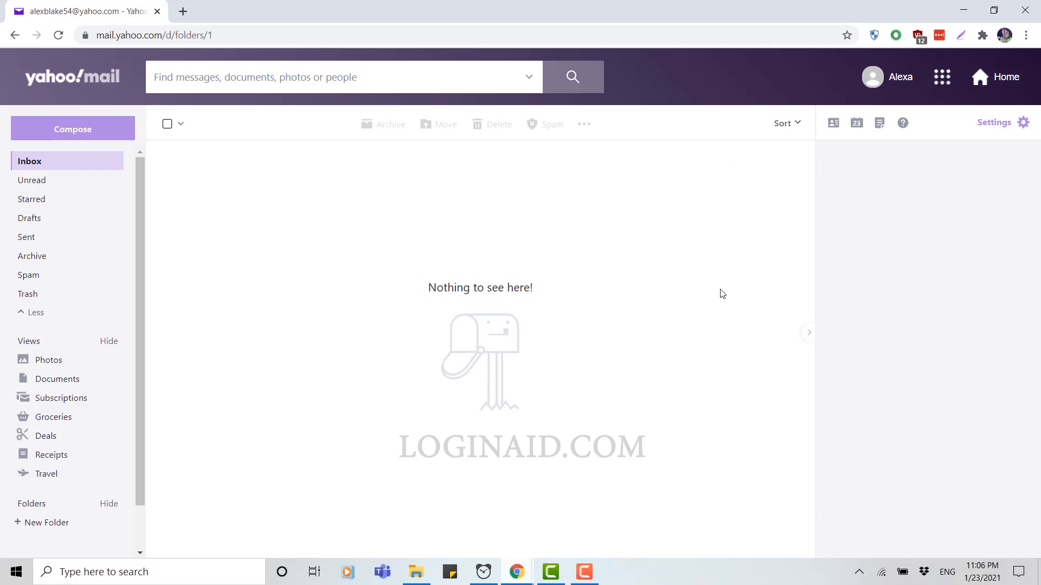